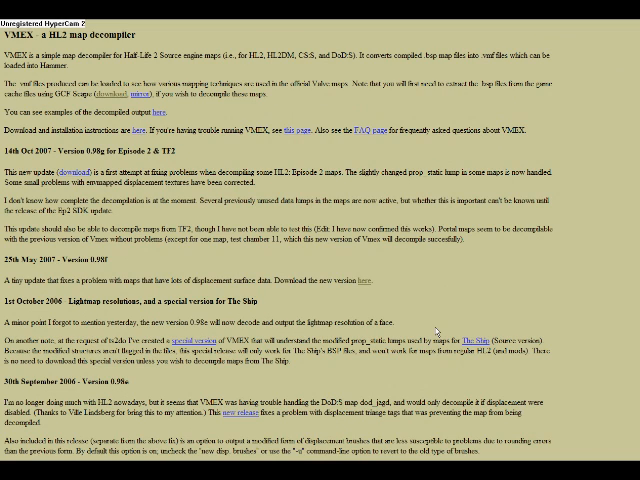
mouse_move(592, 271)
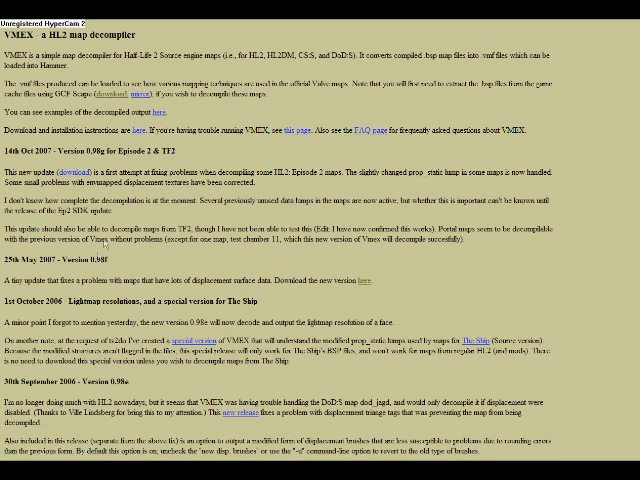
mouse_move(365, 285)
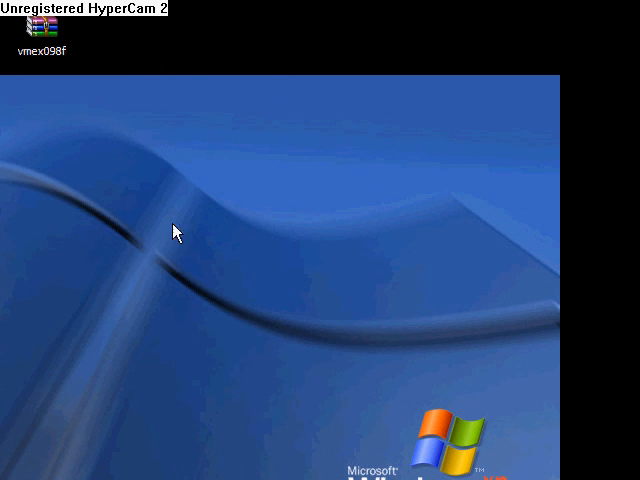
mouse_move(88, 167)
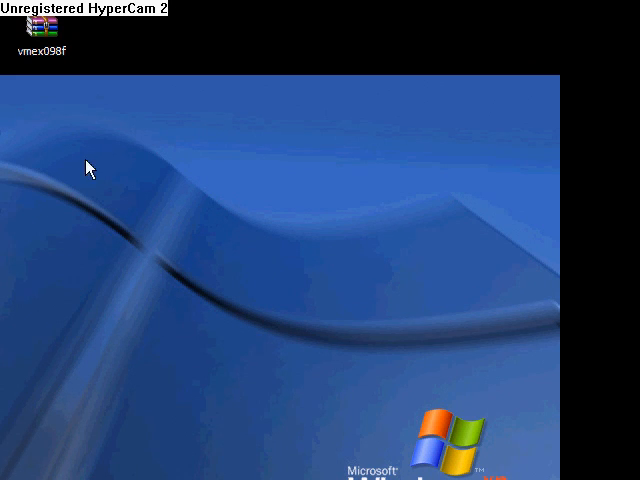
Step: Extract the vmex098f archive onto the desktop and launch VMEX v0.98f
right_click(38, 27)
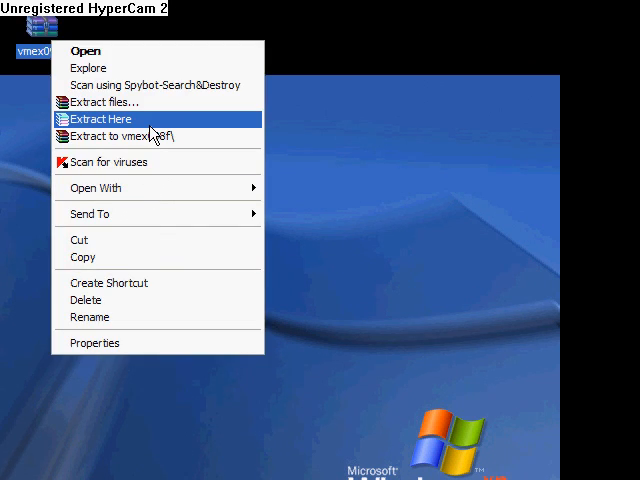
click(97, 119)
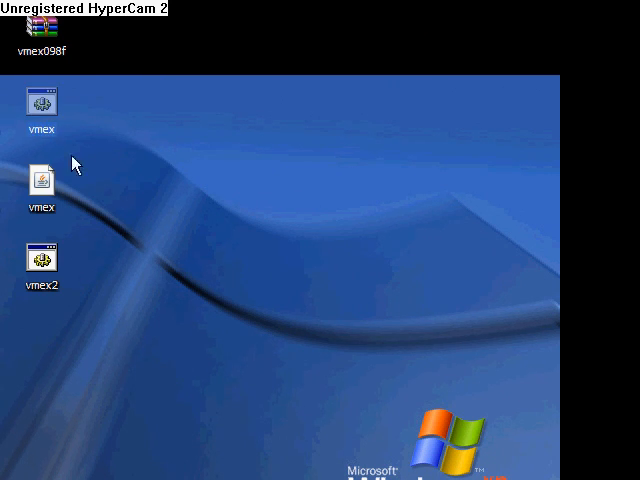
click(41, 103)
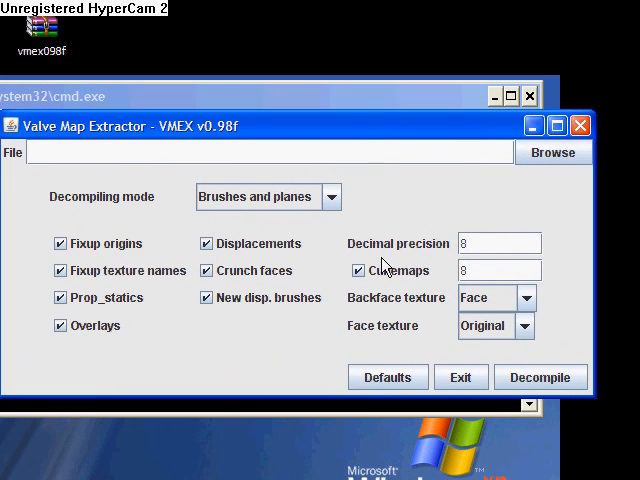
mouse_move(537, 177)
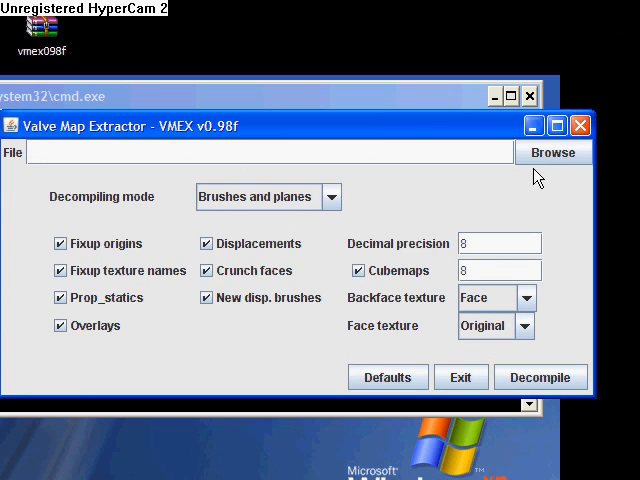
mouse_move(115, 275)
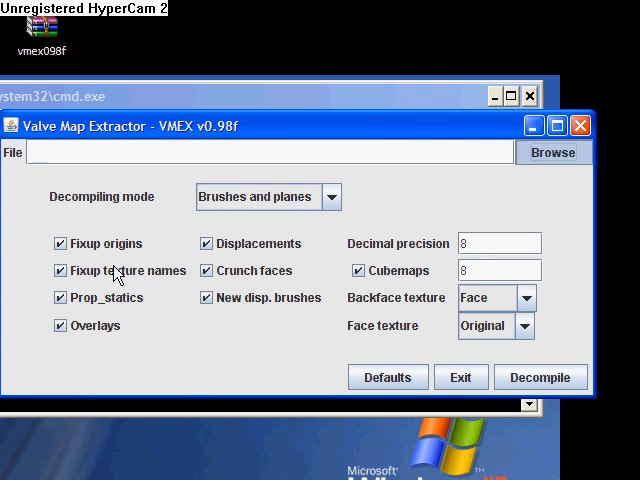
Step: Browse to Generic_aim_map_01993.bsp on the desktop and decompile it in VMEX
click(551, 152)
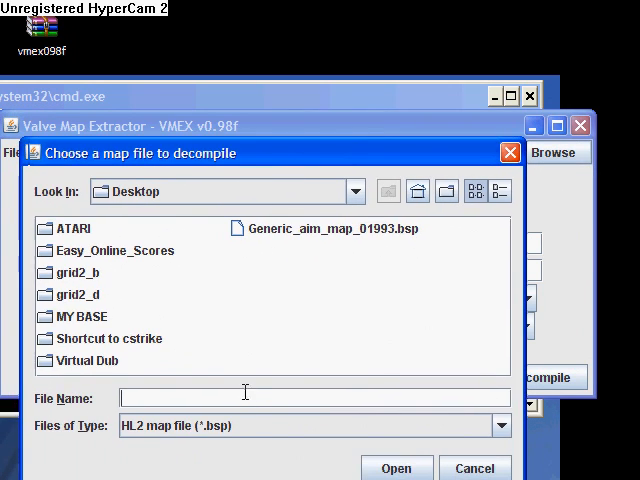
mouse_move(205, 278)
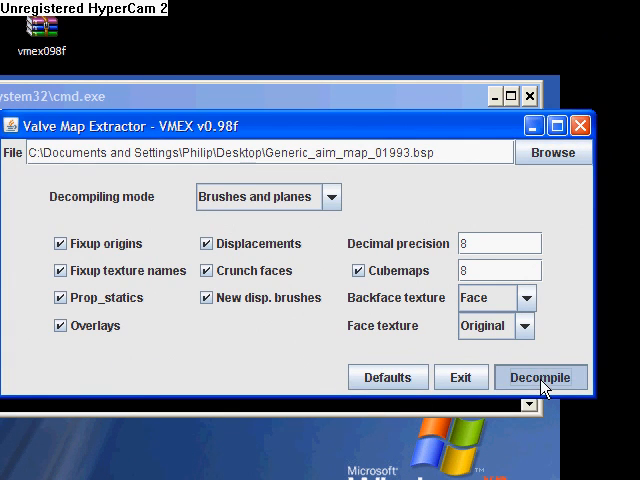
click(540, 377)
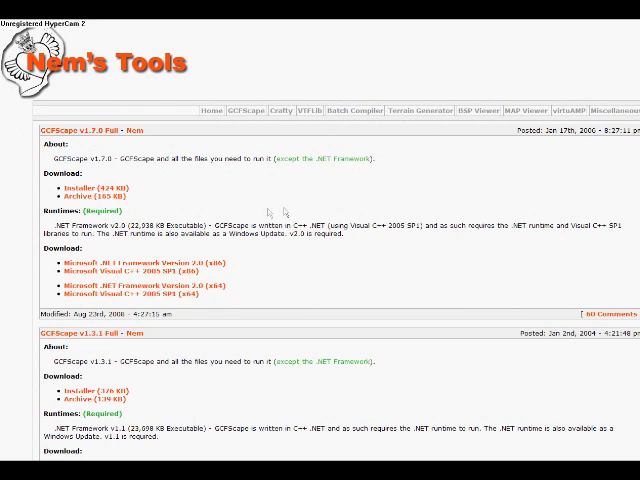
mouse_move(8, 214)
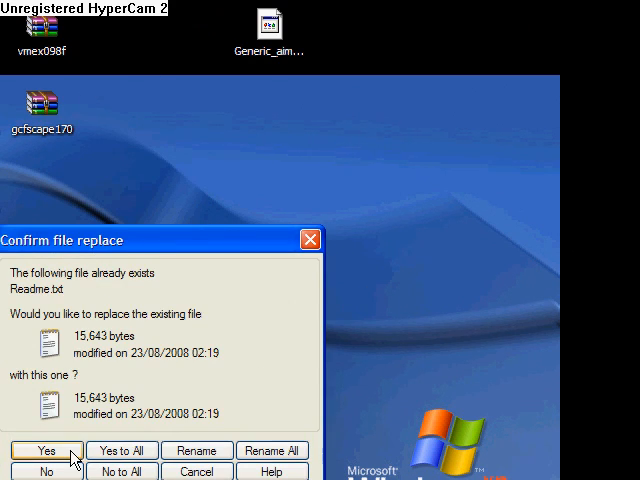
Step: Confirm replacing Readme.txt so GCFScape and HLLib.dll finish extracting to the desktop
click(44, 450)
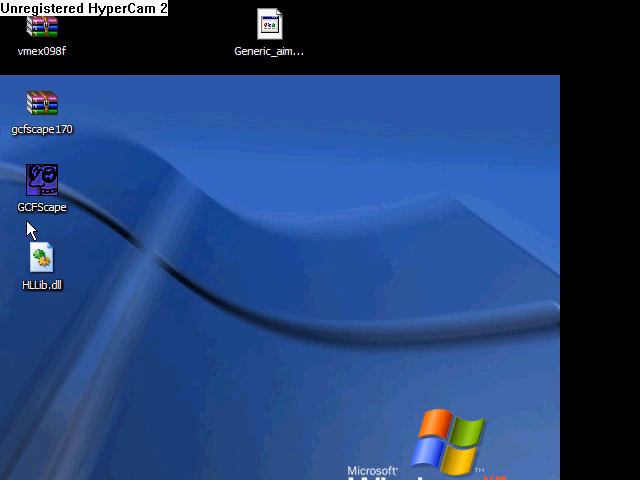
mouse_move(135, 410)
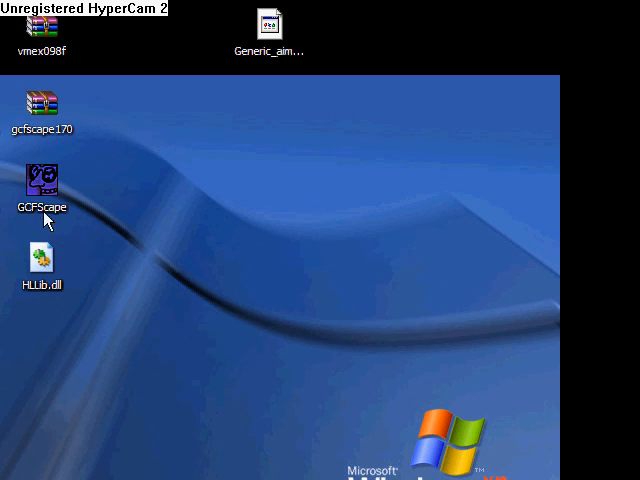
Step: Launch GCFScape and load counter-strike source shared.gcf from steamapps
double_click(42, 183)
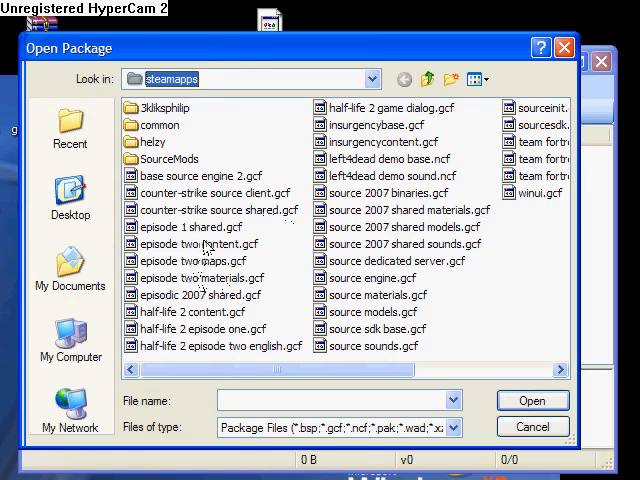
mouse_move(260, 305)
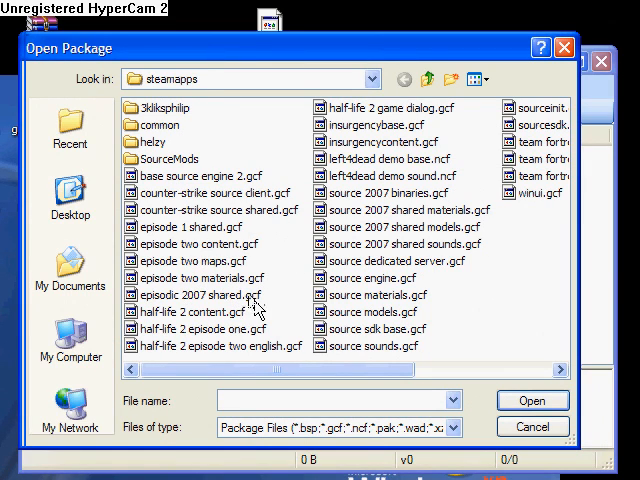
mouse_move(429, 311)
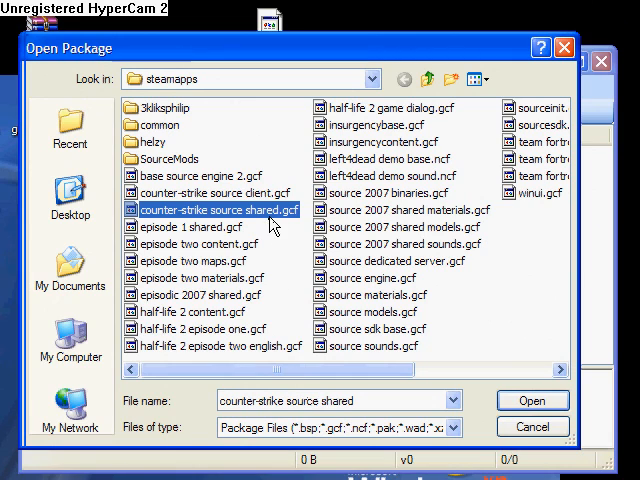
click(532, 400)
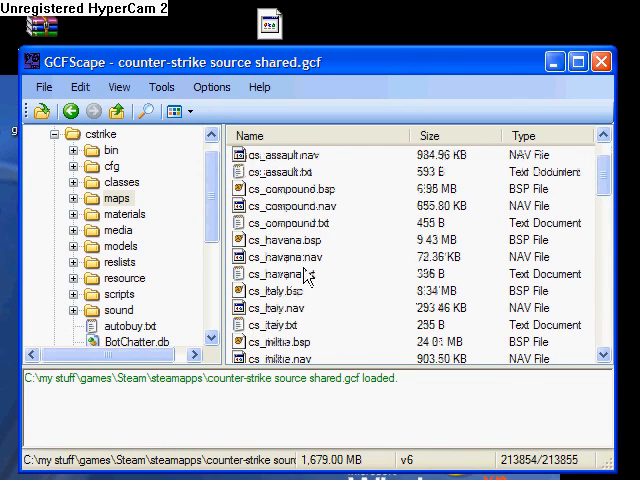
Step: Extract de_dust2.bsp from cstrike > maps to the desktop, then close GCFScape
scroll(down, 3)
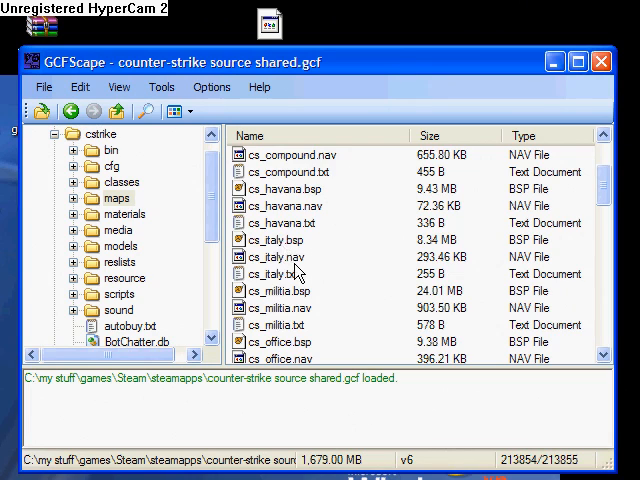
scroll(down, 3)
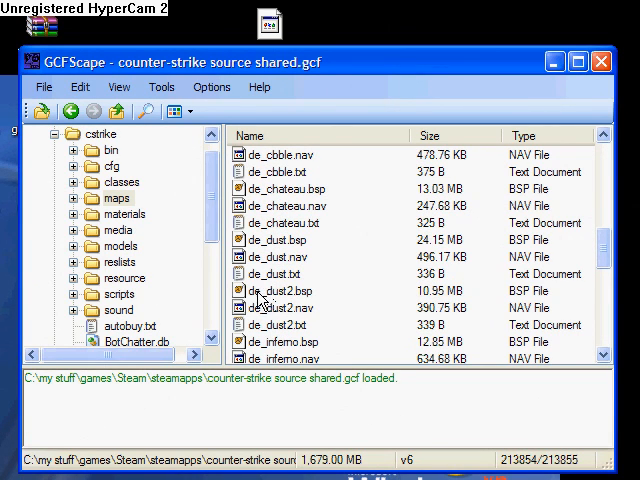
click(281, 291)
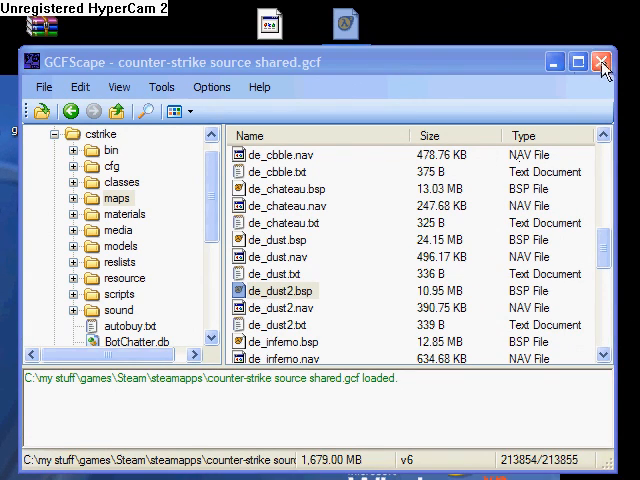
click(603, 61)
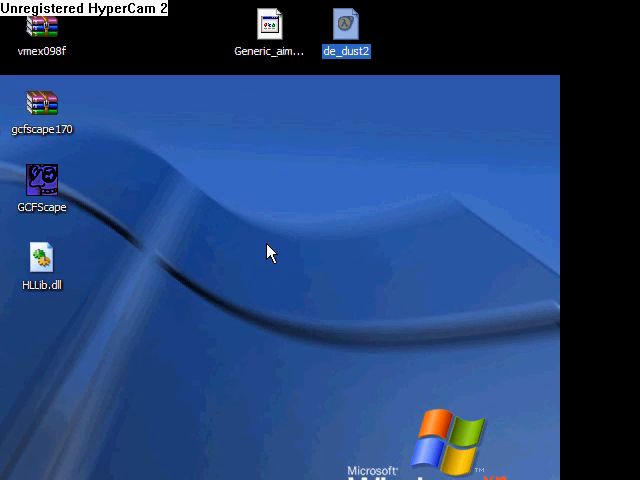
click(41, 30)
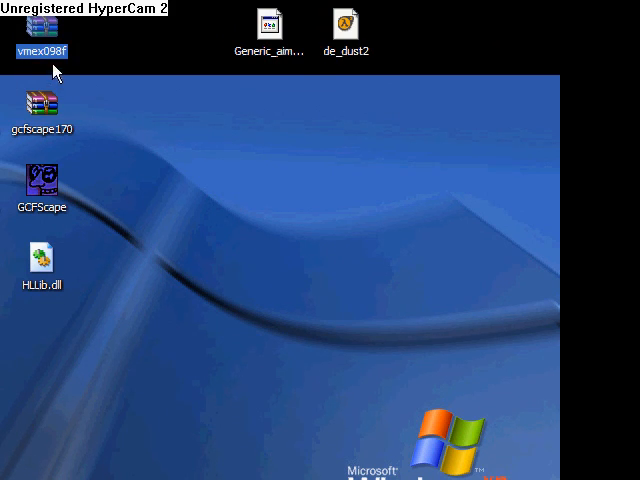
click(345, 25)
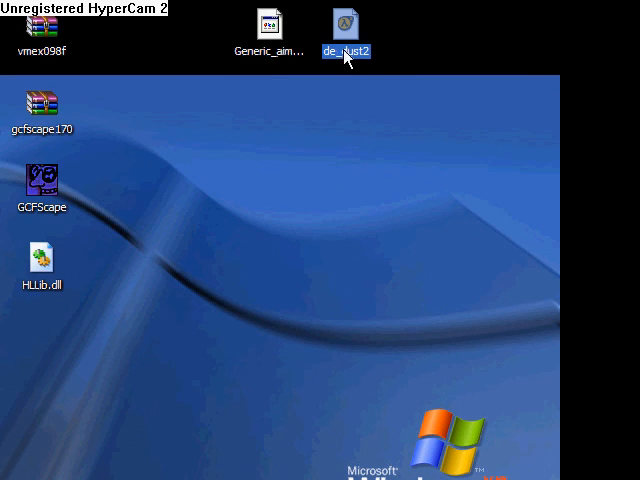